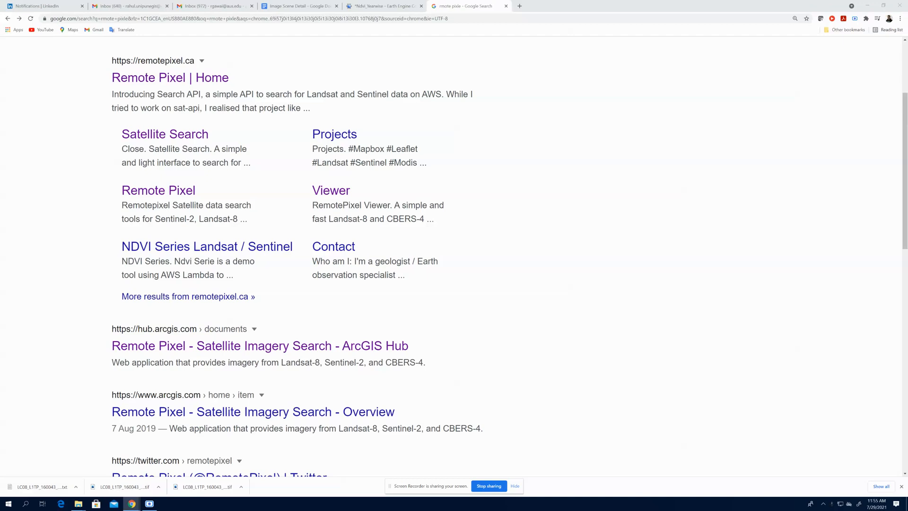
{"action": "mouse_move", "coordinate": [457, 267]}
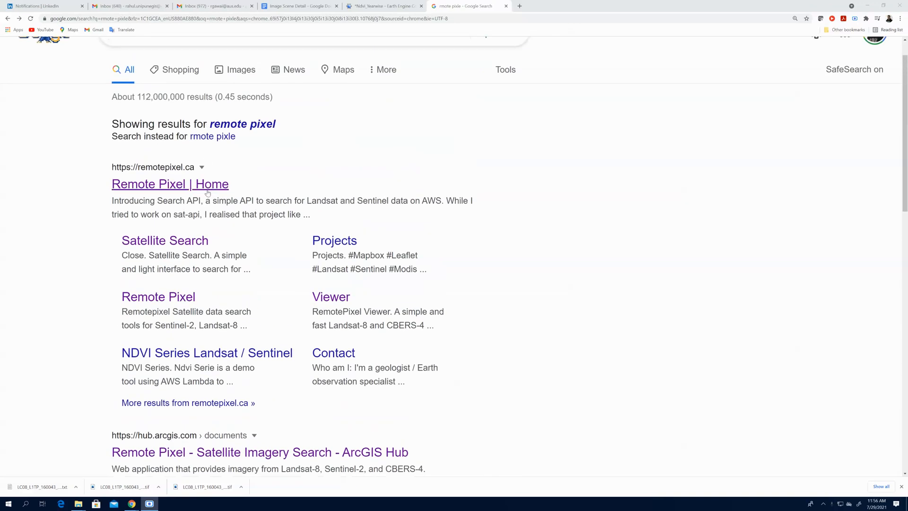
{"action": "mouse_move", "coordinate": [170, 193]}
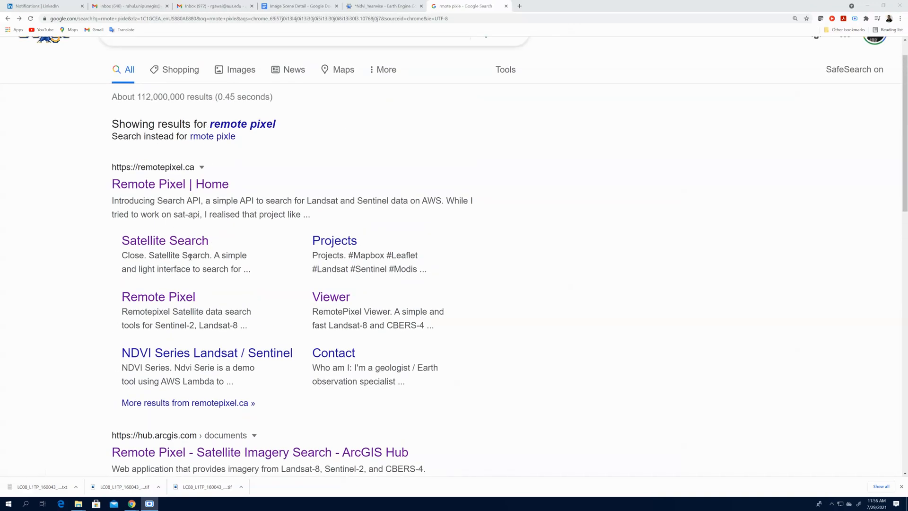
Zoom the map into the UAE toward Landsat-8 tile 160/043 over Dubai.
{"action": "scroll", "scroll_direction": "down", "scroll_amount": 3}
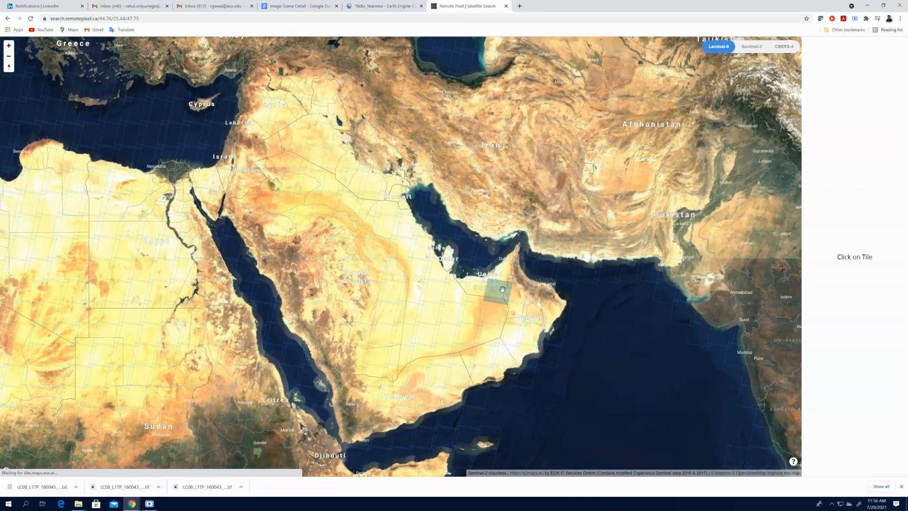
{"action": "scroll", "scroll_direction": "down", "scroll_amount": 3}
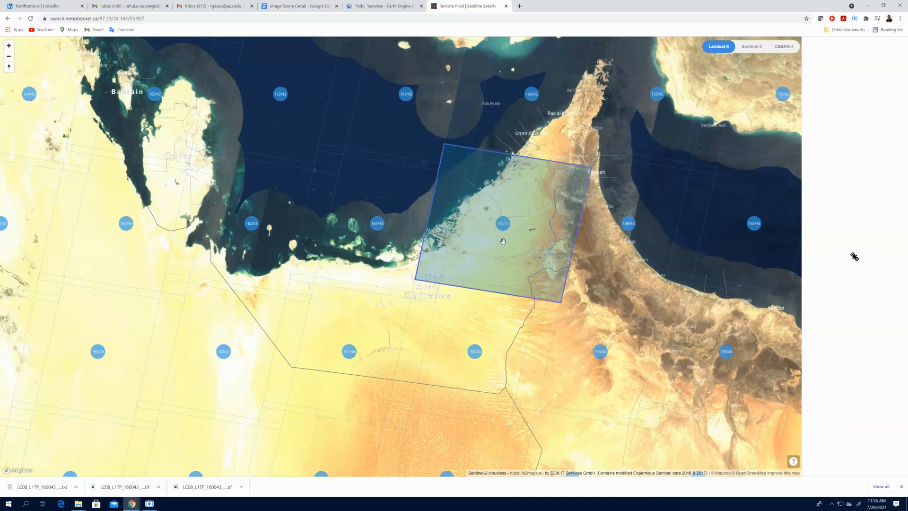
{"action": "mouse_move", "coordinate": [504, 233]}
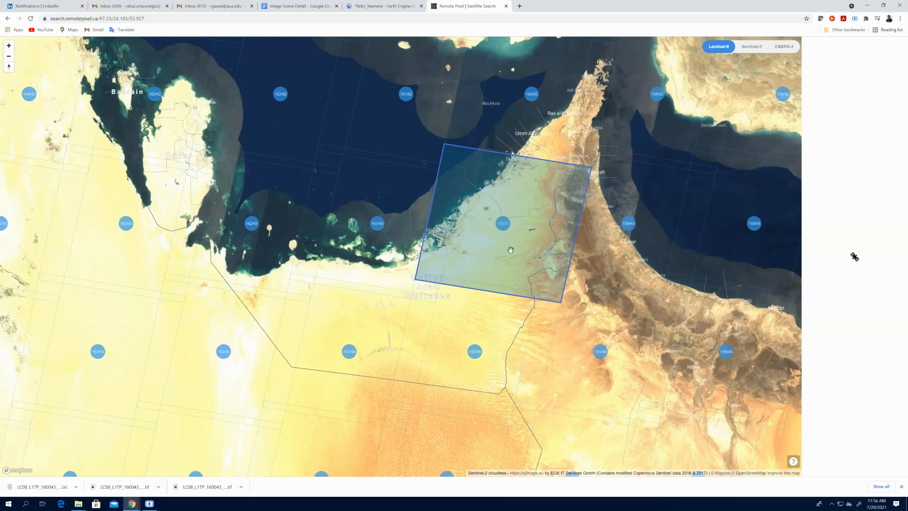
{"action": "mouse_move", "coordinate": [505, 245]}
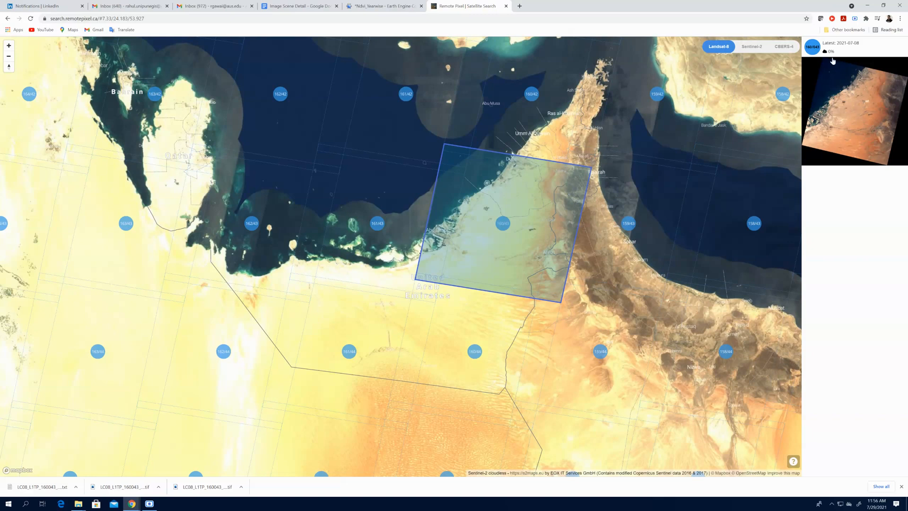
{"action": "mouse_move", "coordinate": [830, 55]}
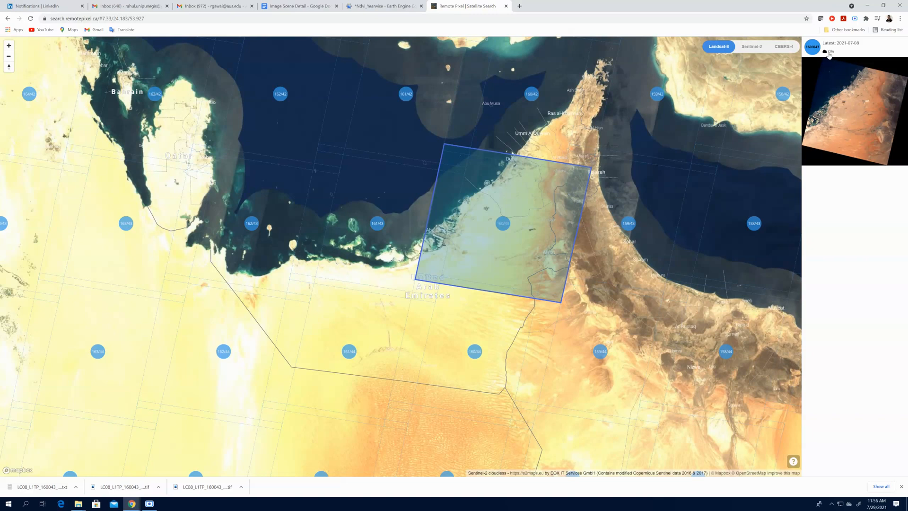
{"action": "mouse_move", "coordinate": [855, 114]}
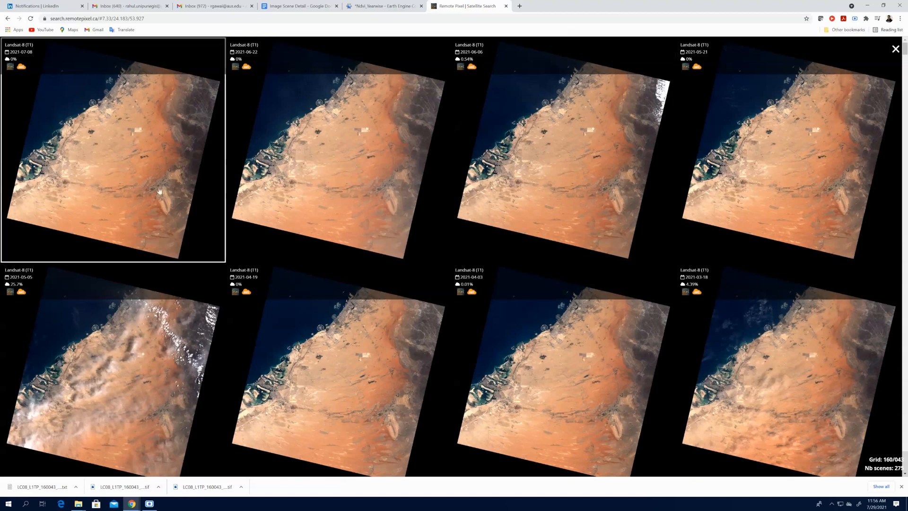
Scroll through the dated Landsat 8 scenes listed for grid 160/043.
{"action": "scroll", "scroll_direction": "down", "scroll_amount": 3}
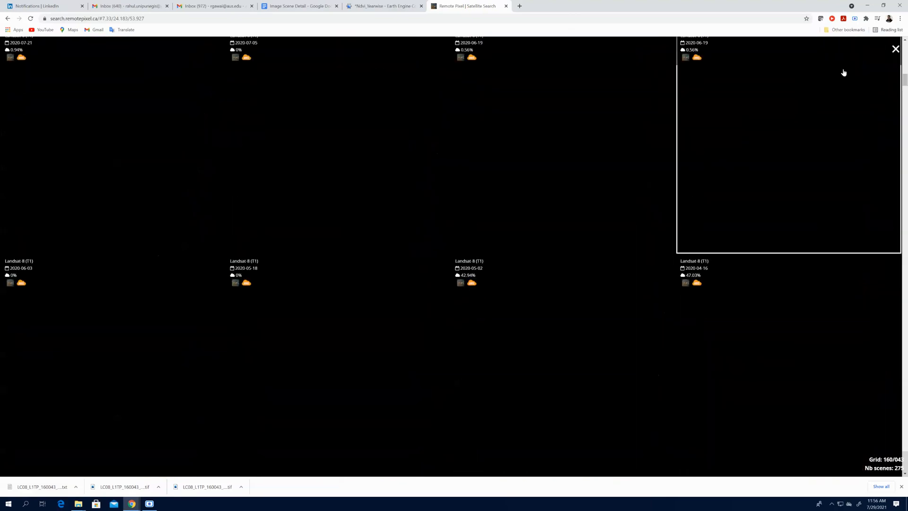
{"action": "scroll", "scroll_direction": "down", "scroll_amount": 3}
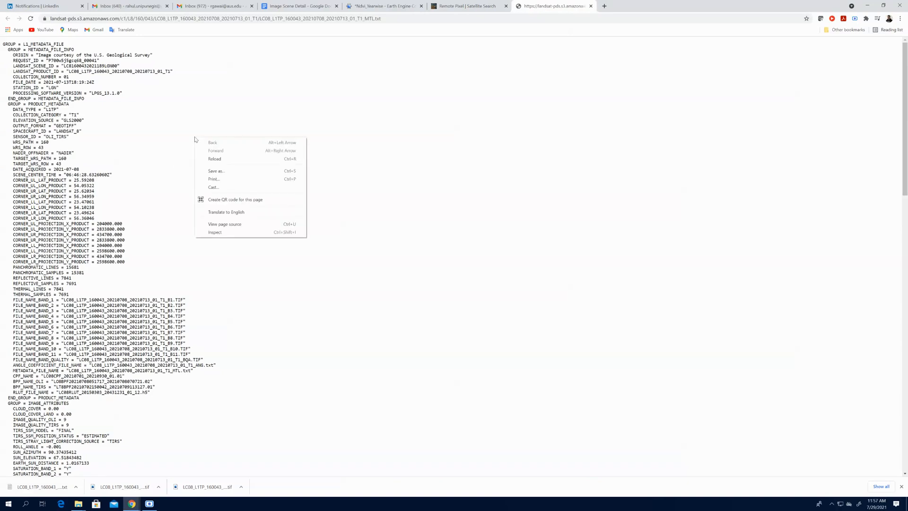
{"action": "mouse_move", "coordinate": [219, 170]}
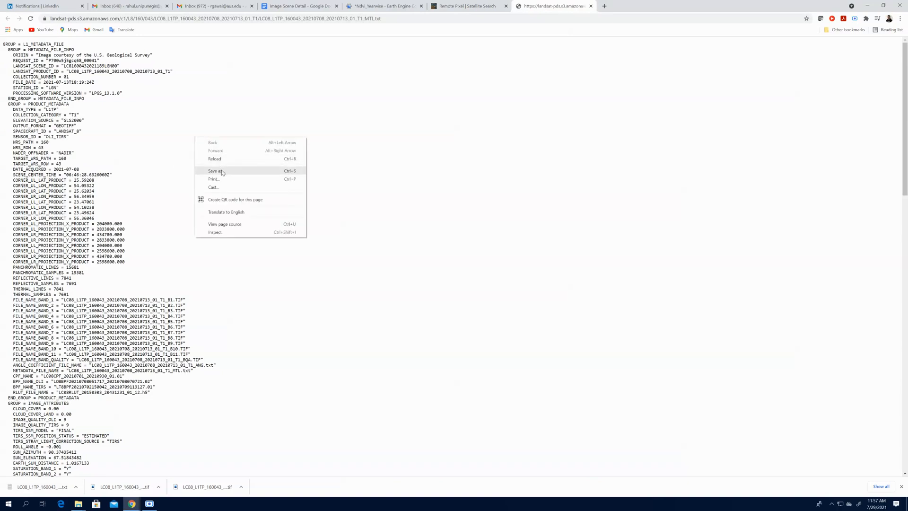
Save the 2021-07-08 scene's MTL metadata text file to disk.
{"action": "left_click", "coordinate": [297, 143]}
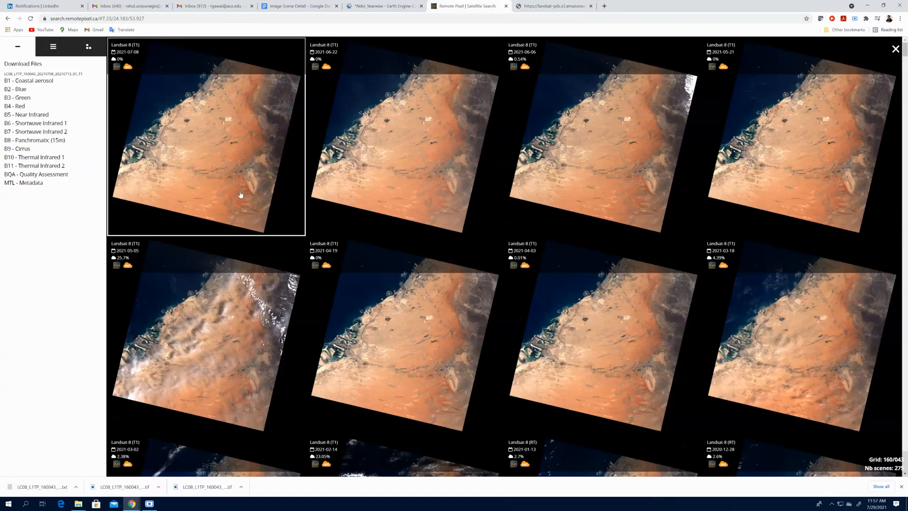
{"action": "mouse_move", "coordinate": [221, 231]}
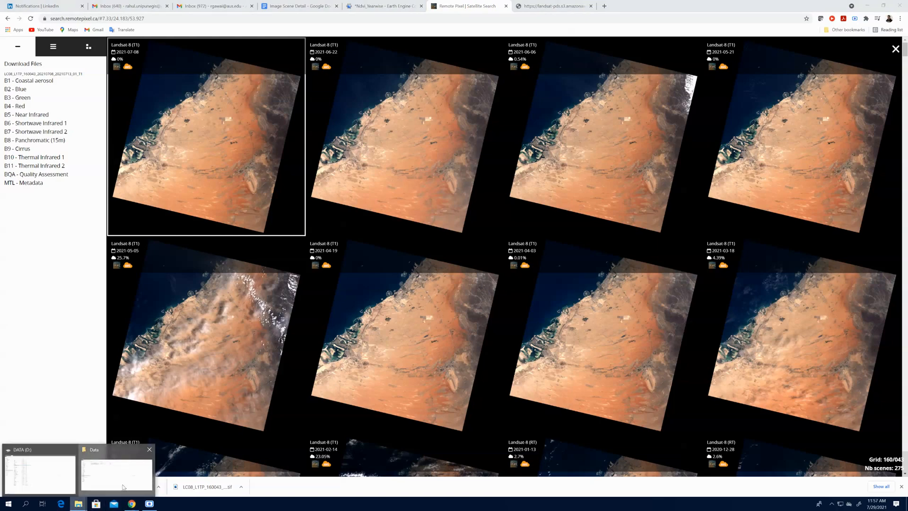
Show the Data folder holding the two TIF band files and metadata text.
{"action": "left_click", "coordinate": [115, 463]}
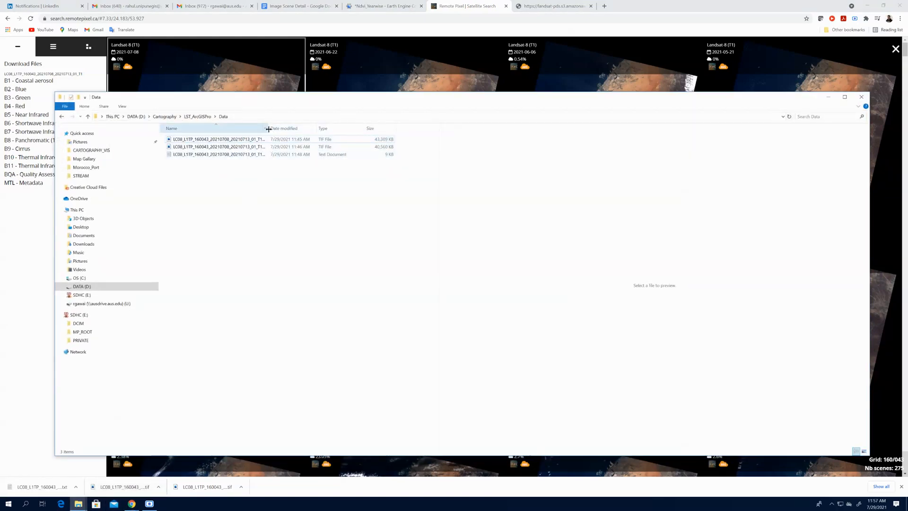